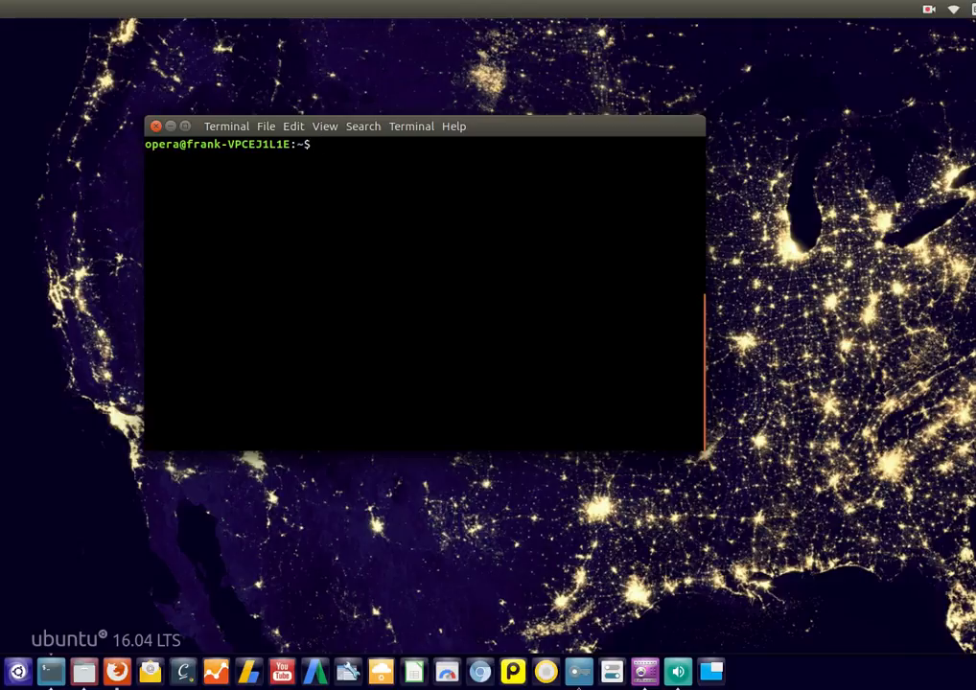
Delete the old customers.db with rm -r and begin the sqlite3 customers.db command.
{"action": "type", "text": "rm -r cus"}
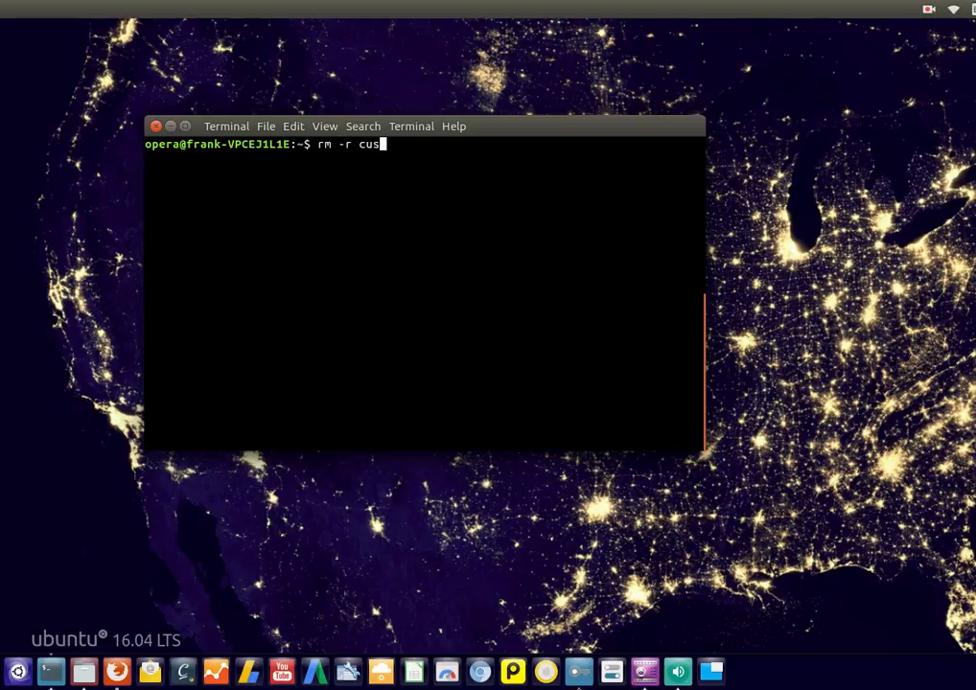
{"action": "key", "text": "Return"}
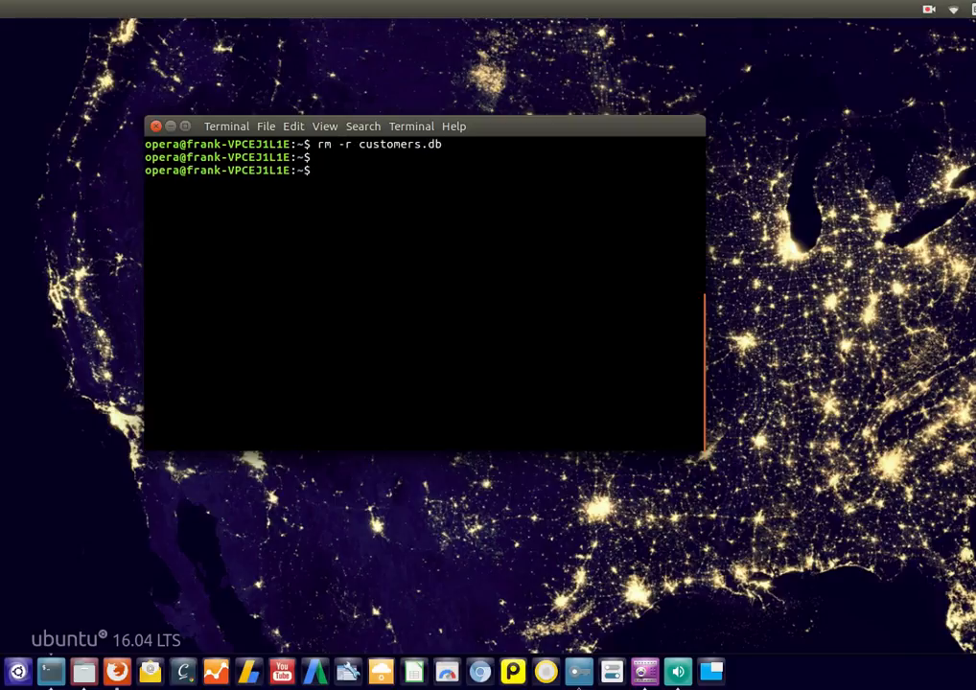
{"action": "type", "text": "sqlite3 customer"}
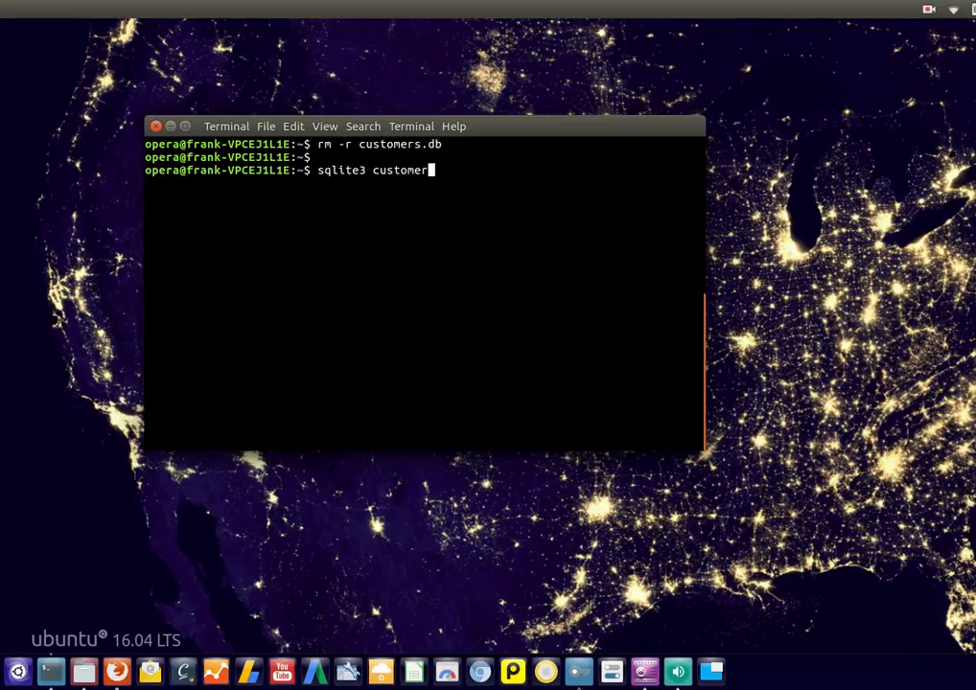
Enter sqlite3 on customers.db and define customers with ID INTEGER PRIMARY KEY AUTOINCREMENT.
{"action": "key", "text": "Return"}
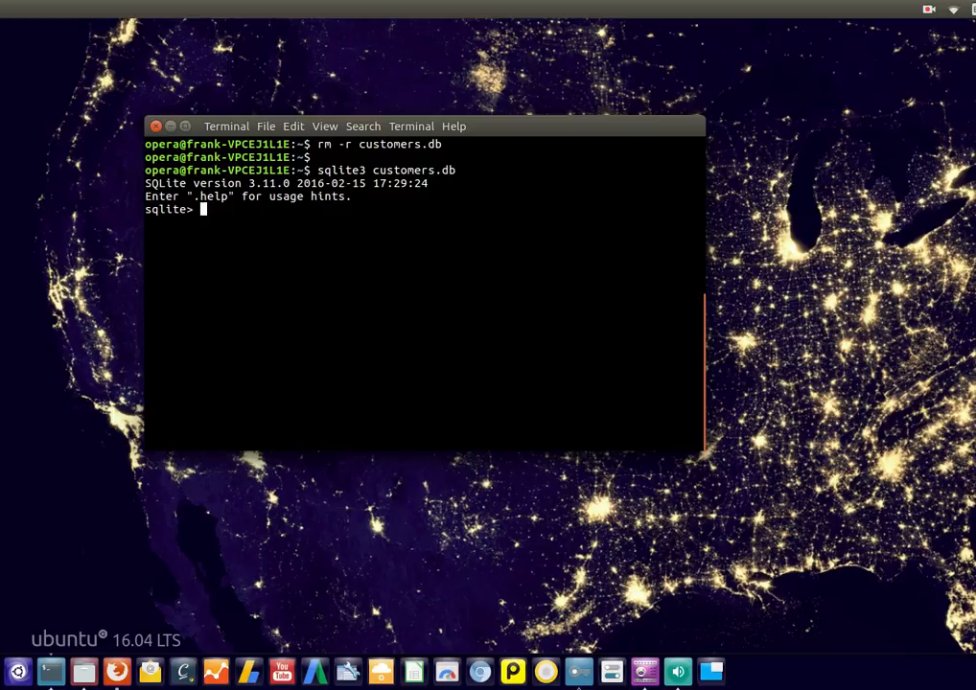
{"action": "type", "text": "CREATE TABLE"}
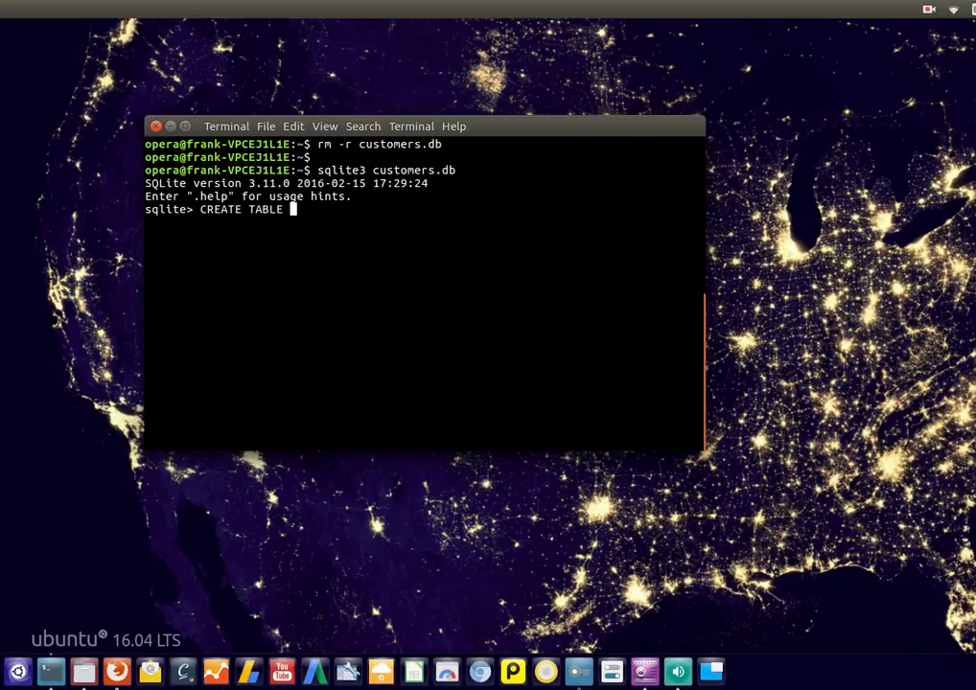
{"action": "type", "text": "customers ("}
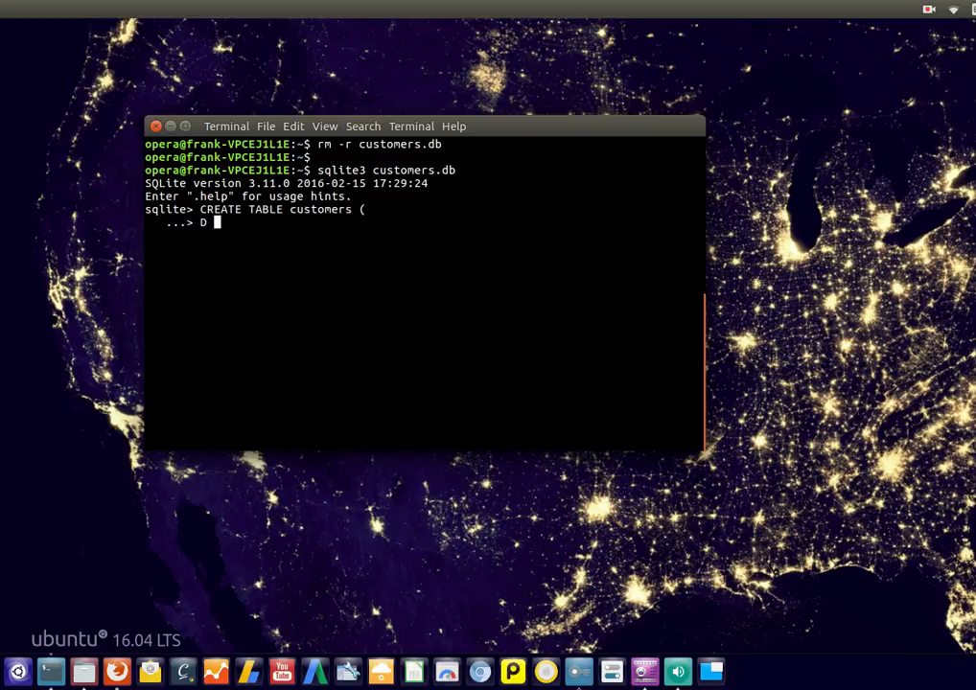
{"action": "type", "text": "ID"}
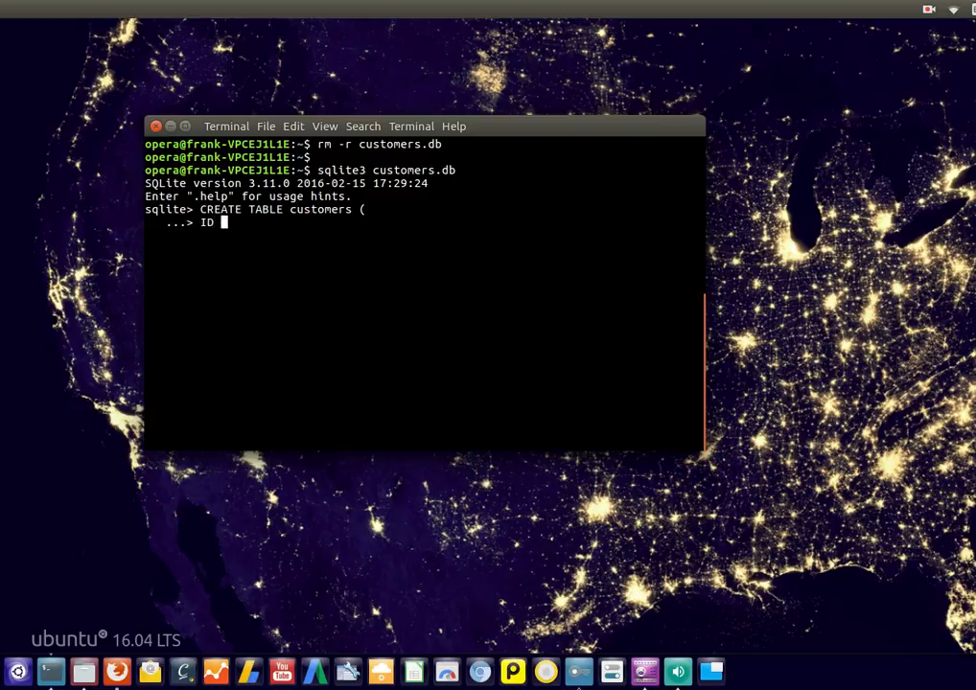
{"action": "type", "text": "INTEGER PRIMARY"}
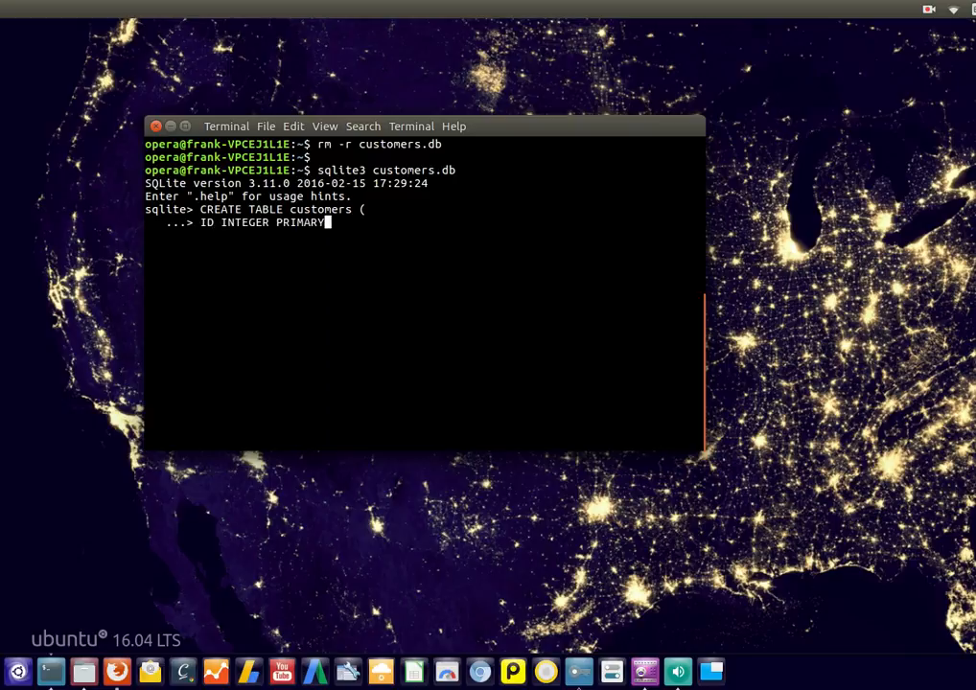
{"action": "type", "text": "KEY AUTOI"}
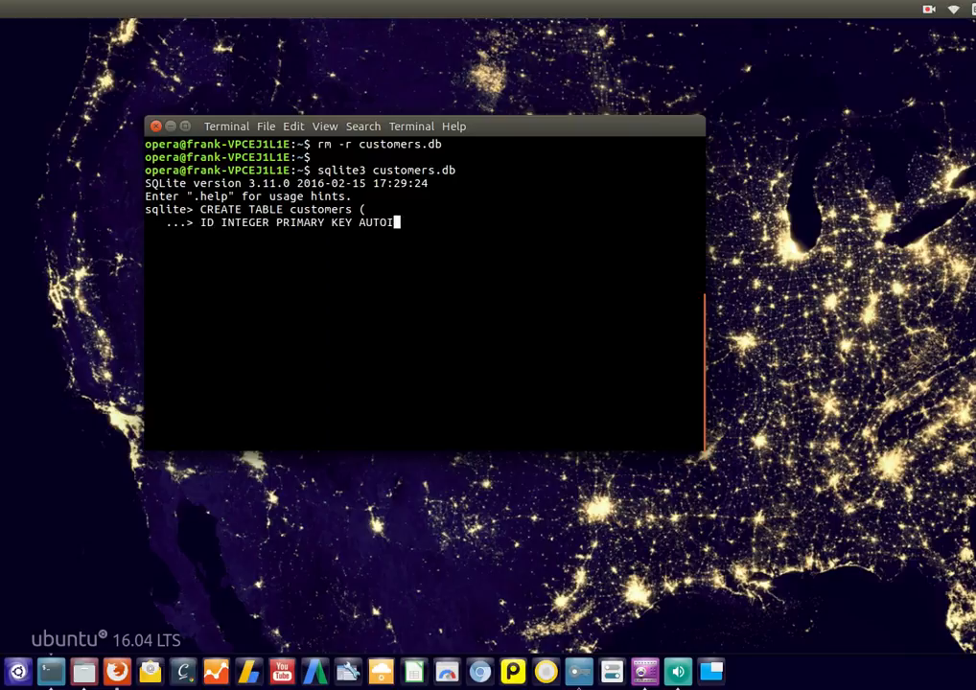
{"action": "type", "text": "CRM"}
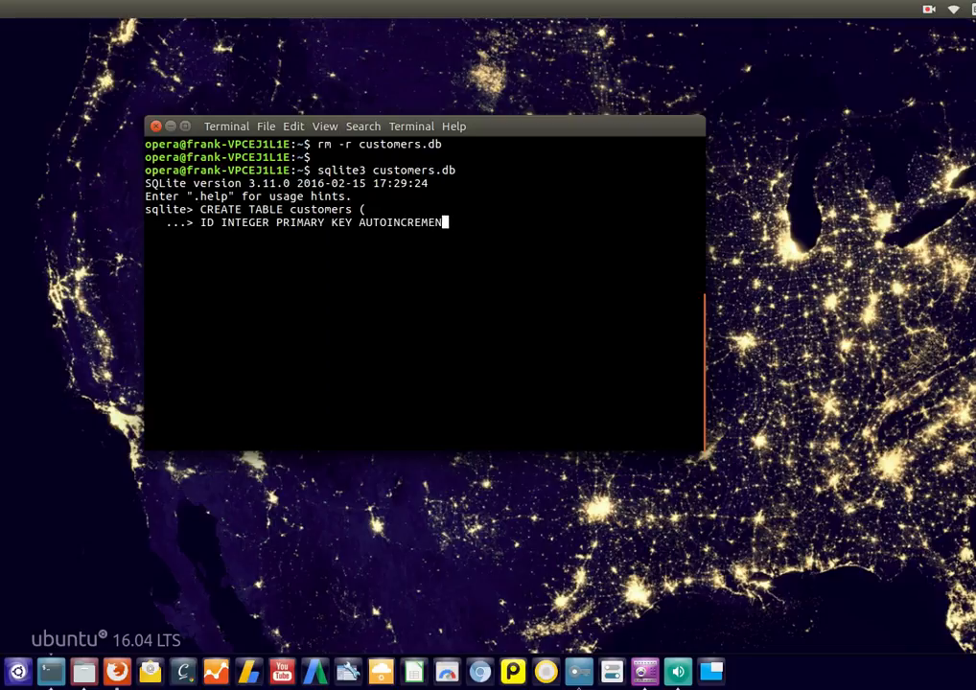
{"action": "key", "text": "Return"}
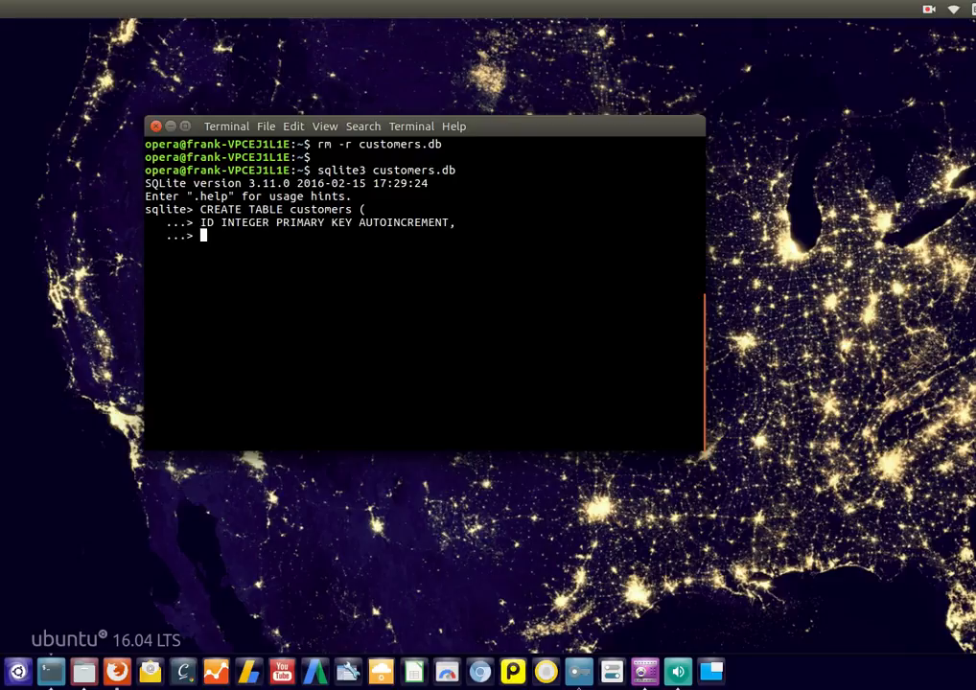
Finish the customers table with a NAME TEXT column, removing a stray character.
{"action": "type", "text": "Name"}
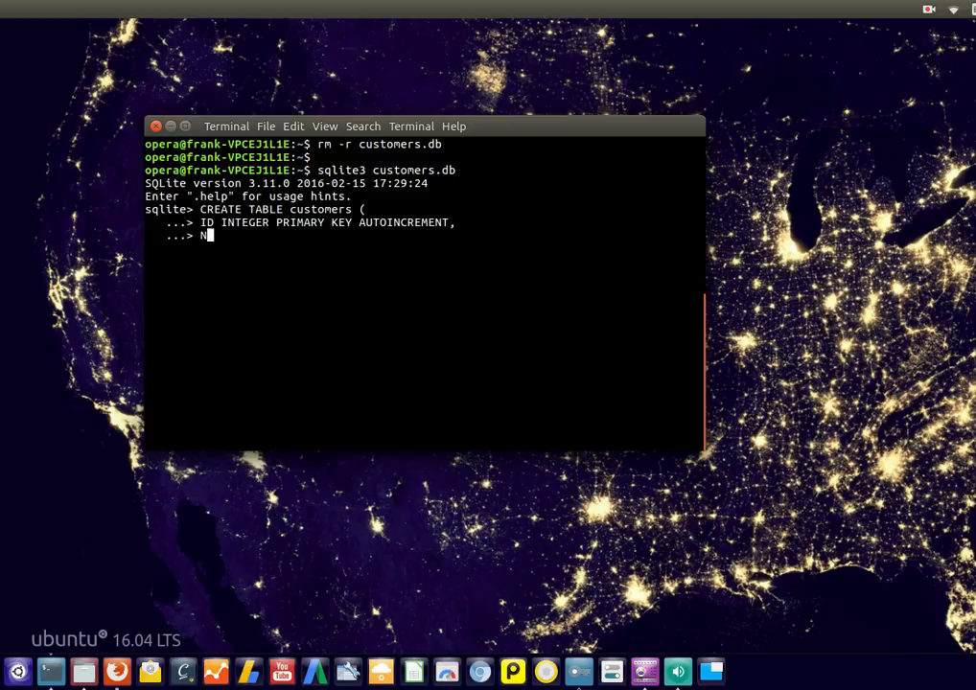
{"action": "type", "text": "AME TEXT"}
{"action": "type", "text": ");"}
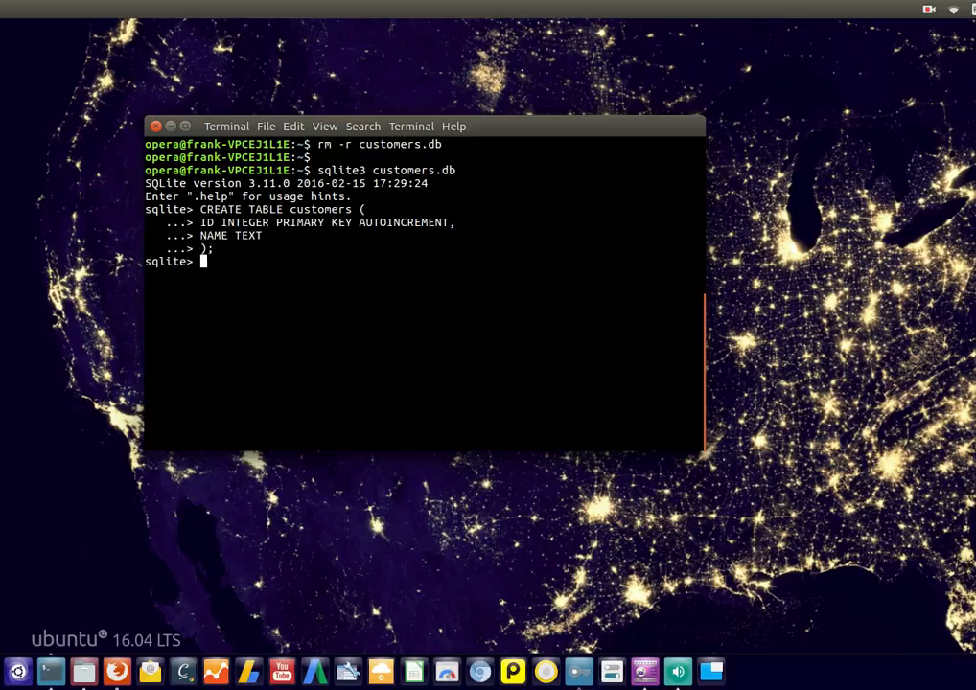
{"action": "type", "text": "S"}
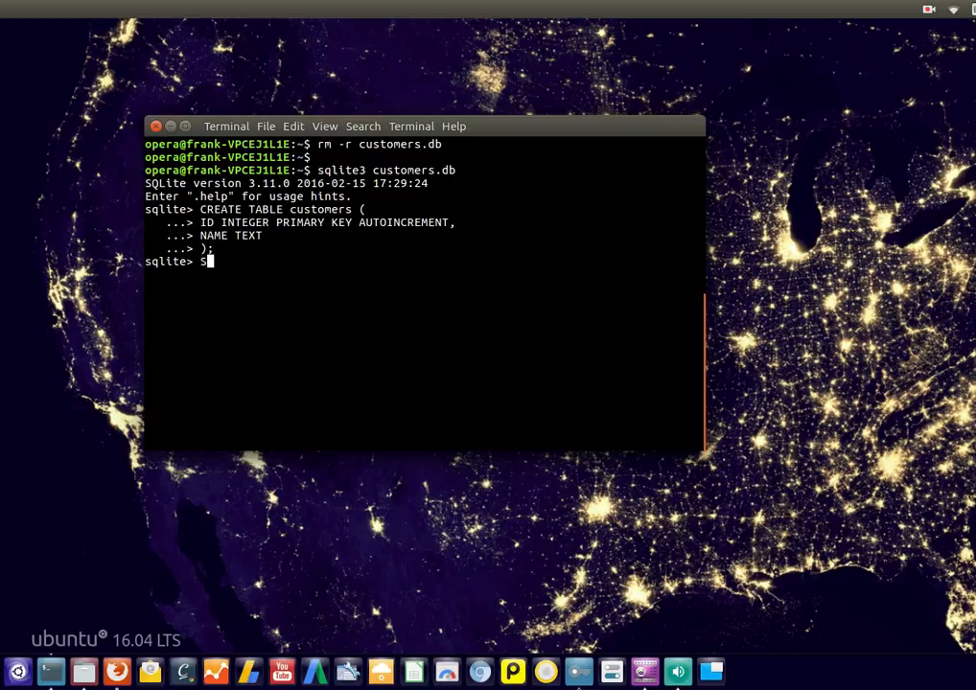
{"action": "key", "text": "BackSpace"}
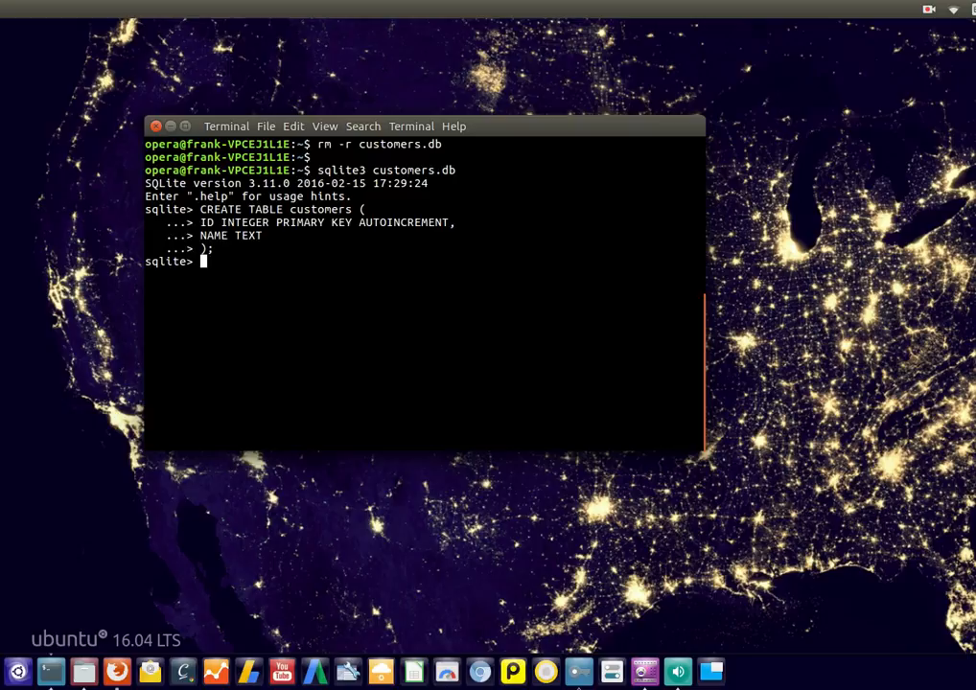
Insert Jack into customers with NULL for the ID.
{"action": "type", "text": "INSERT"}
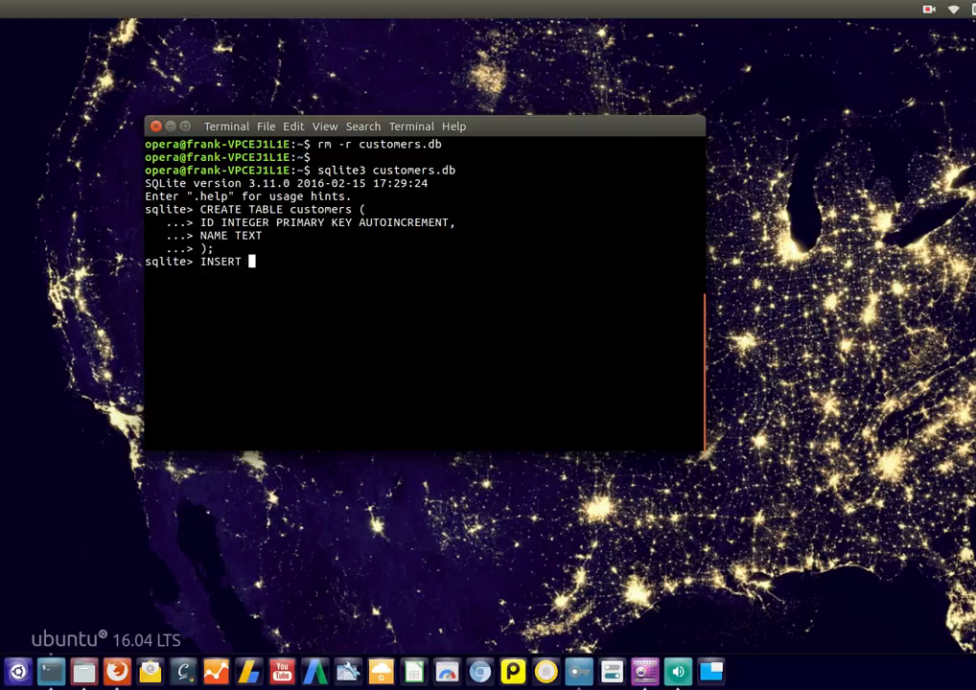
{"action": "type", "text": "INTO us"}
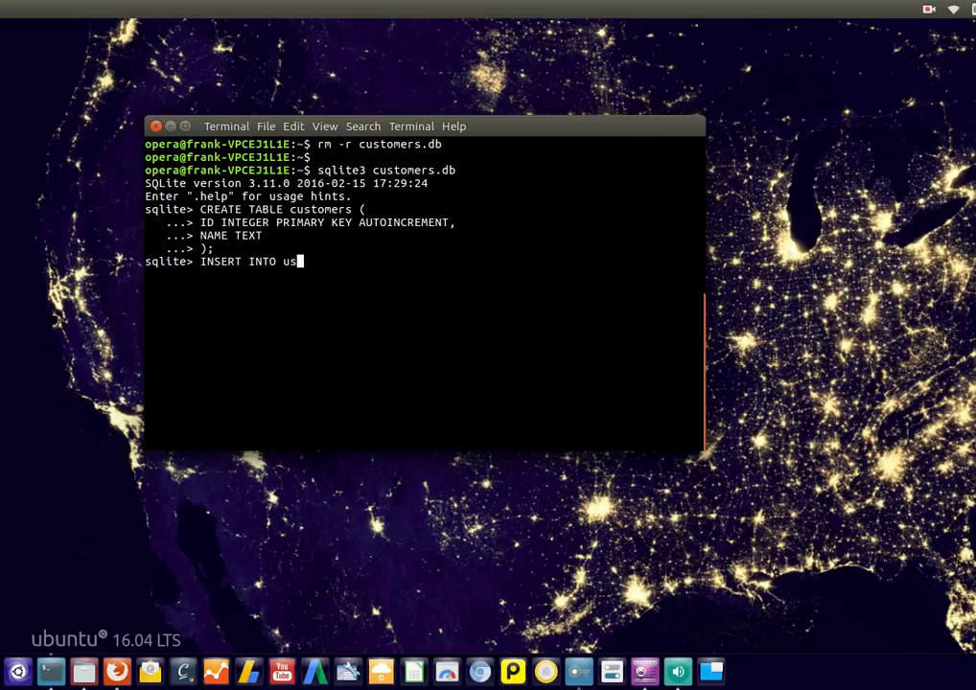
{"action": "type", "text": "tomers"}
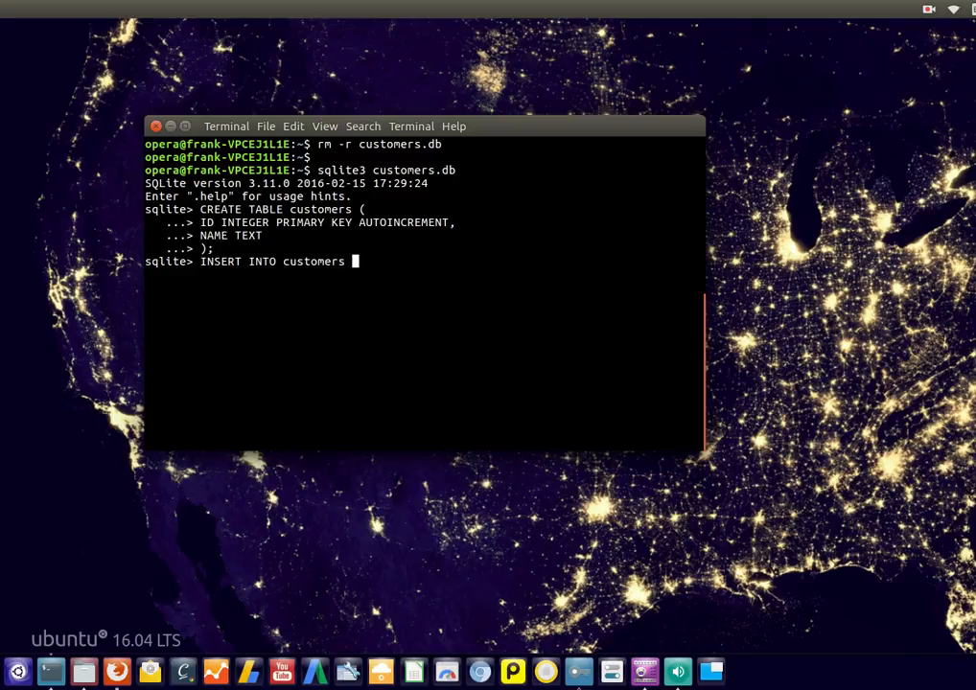
{"action": "type", "text": "VALUES ("}
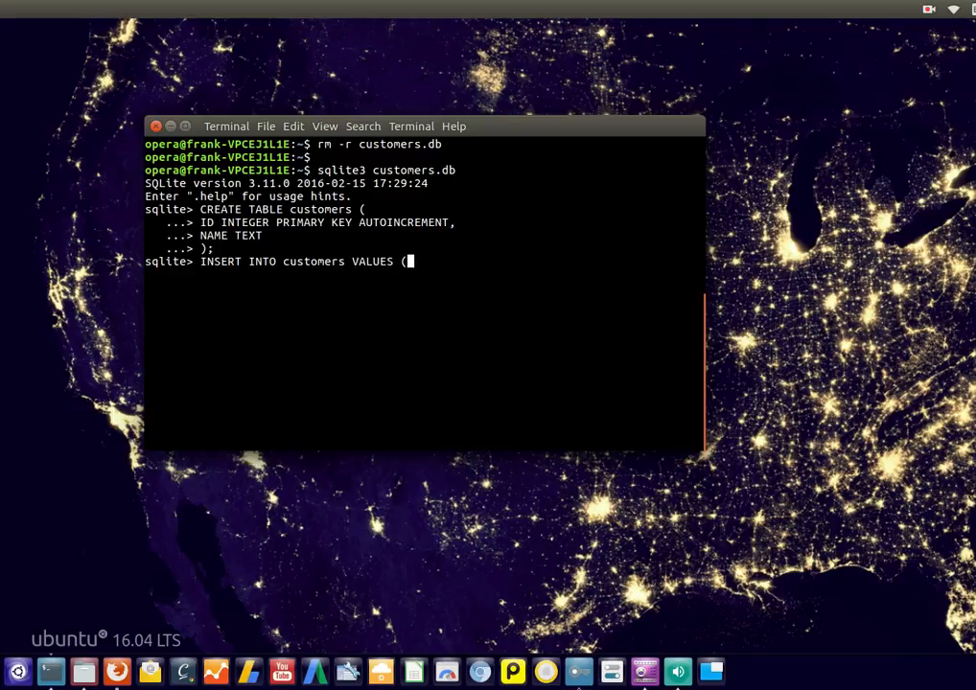
{"action": "type", "text": "'Jack')"}
{"action": "type", "text": ";"}
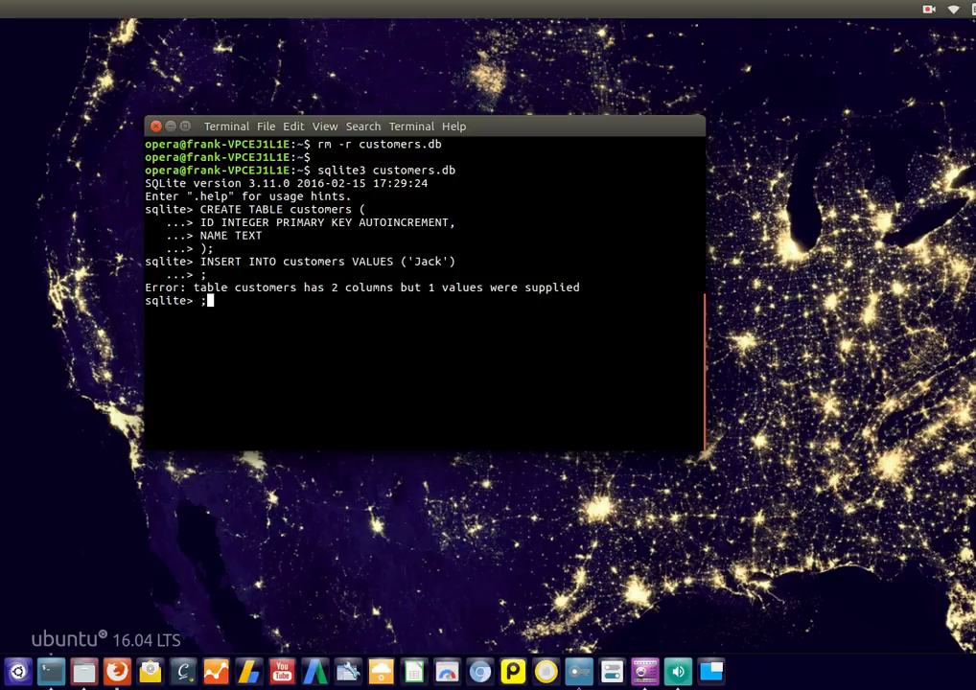
{"action": "type", "text": "INSERT INTO customers VALUES ('Jack');"}
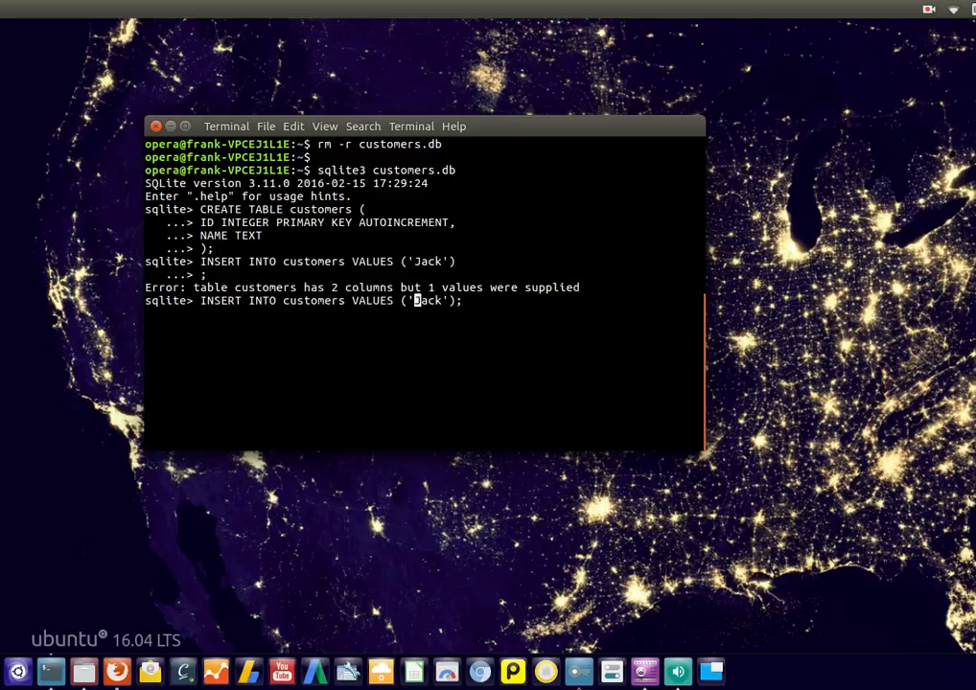
{"action": "key", "text": "Return"}
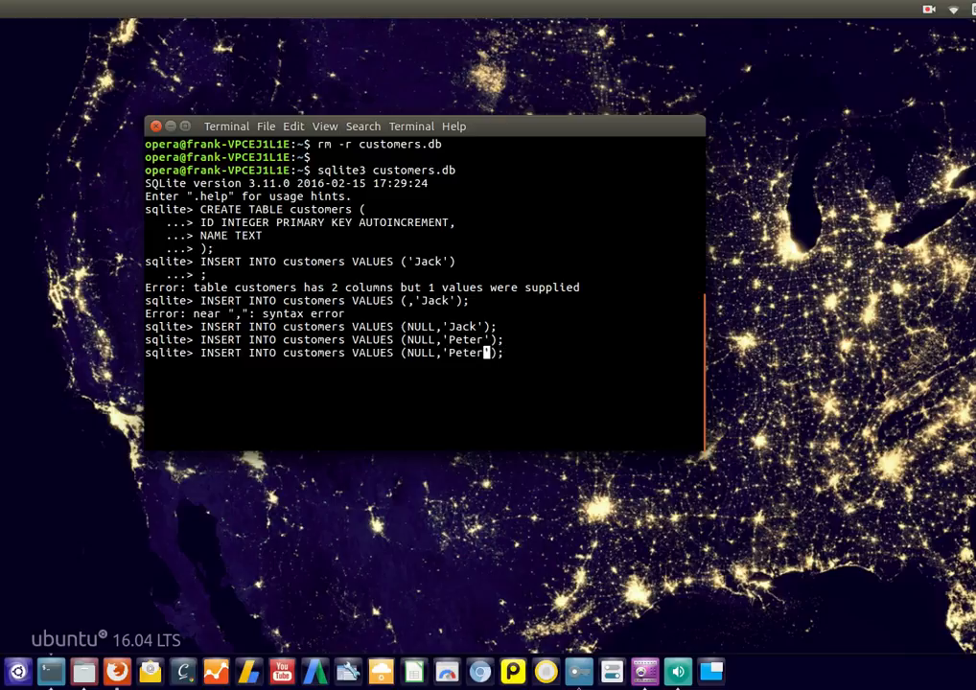
Insert Peter, David and Joh into customers the same way.
{"action": "type", "text": "David"}
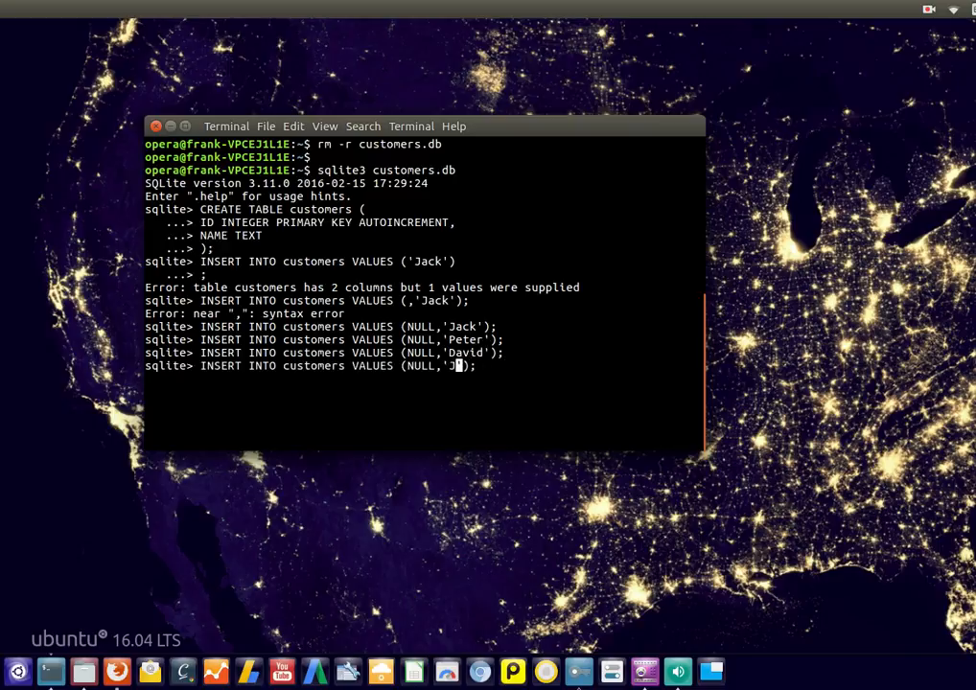
{"action": "key", "text": "Return"}
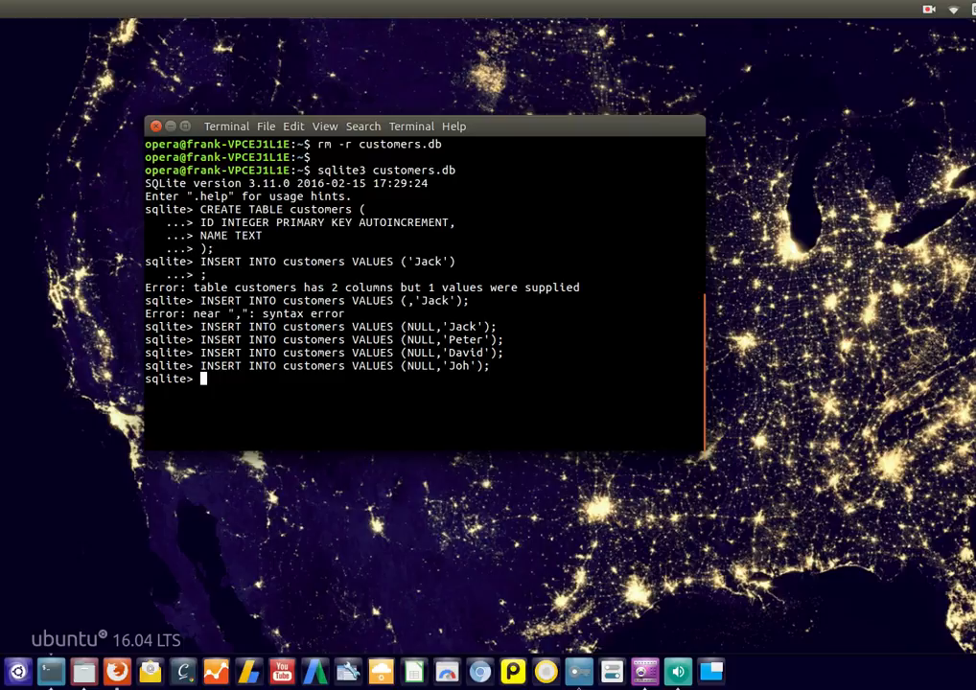
List all customers with SELECT *, showing IDs 1 Jack through 4 Joh.
{"action": "type", "text": "SELECT *"}
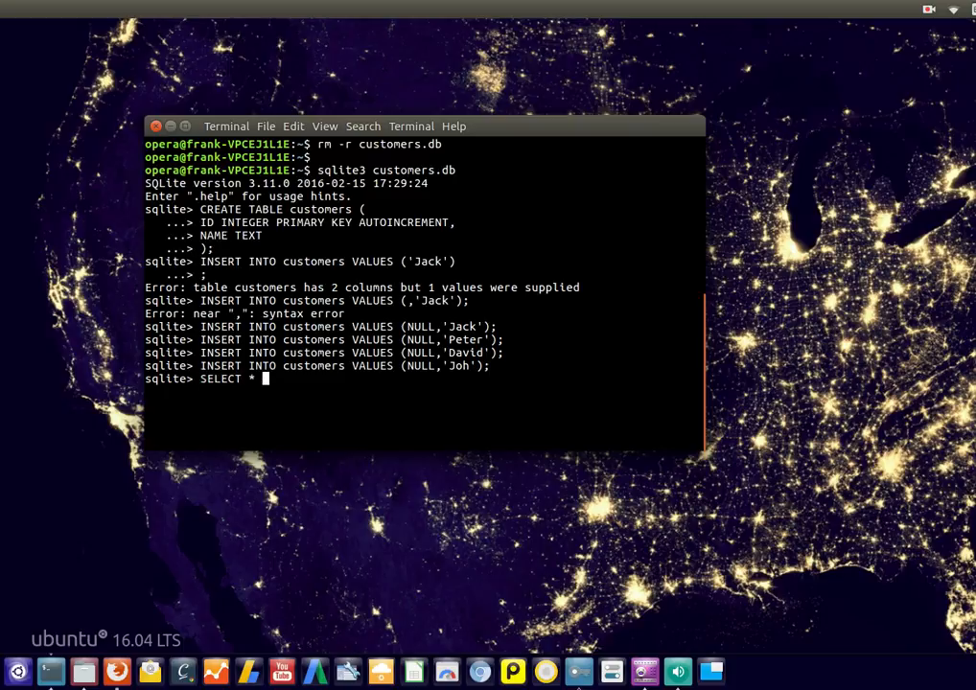
{"action": "key", "text": "Return"}
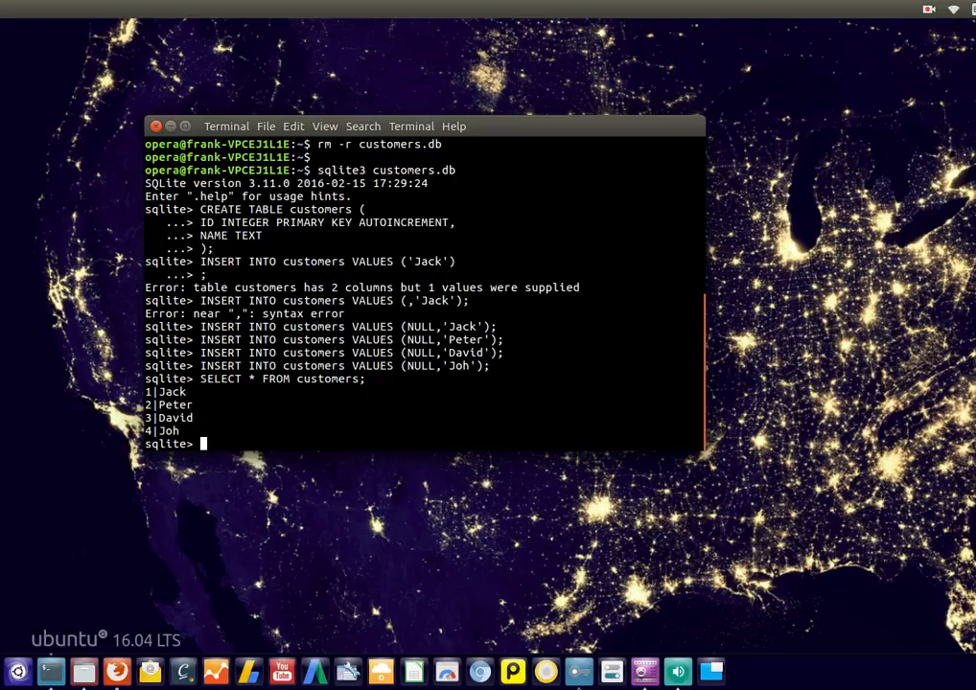
Create employees with autoincrement ID, NAME TEXT and SALARY INTEGER columns.
{"action": "type", "text": "CREATE TABLE employees ("}
{"action": "type", "text": "ID INTEGER P"}
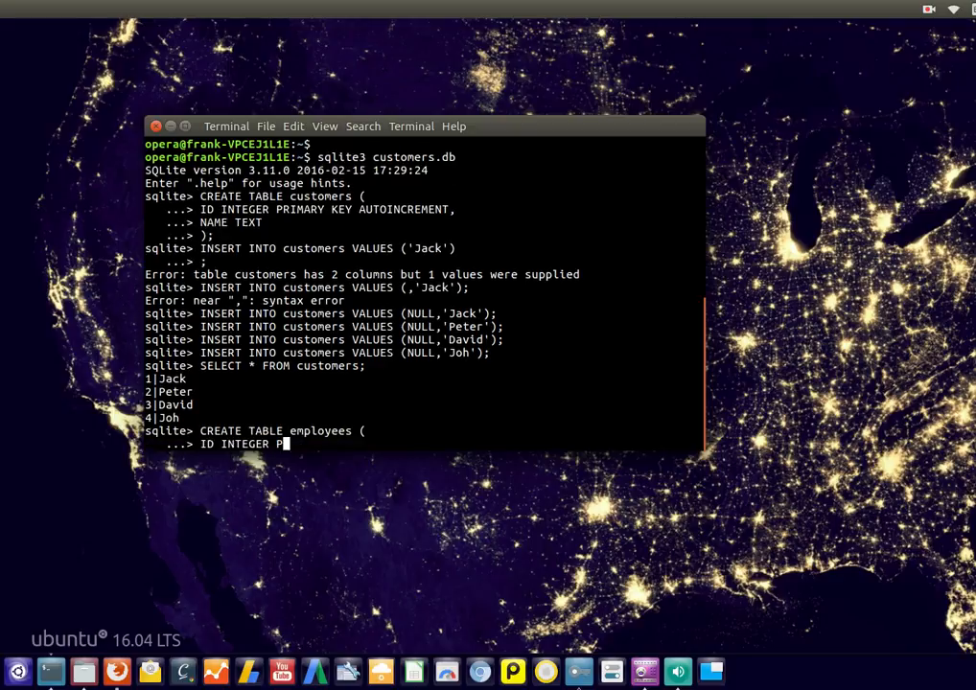
{"action": "type", "text": "RIMARY KEY AUTOINCREMENT,"}
{"action": "type", "text": "NAM"}
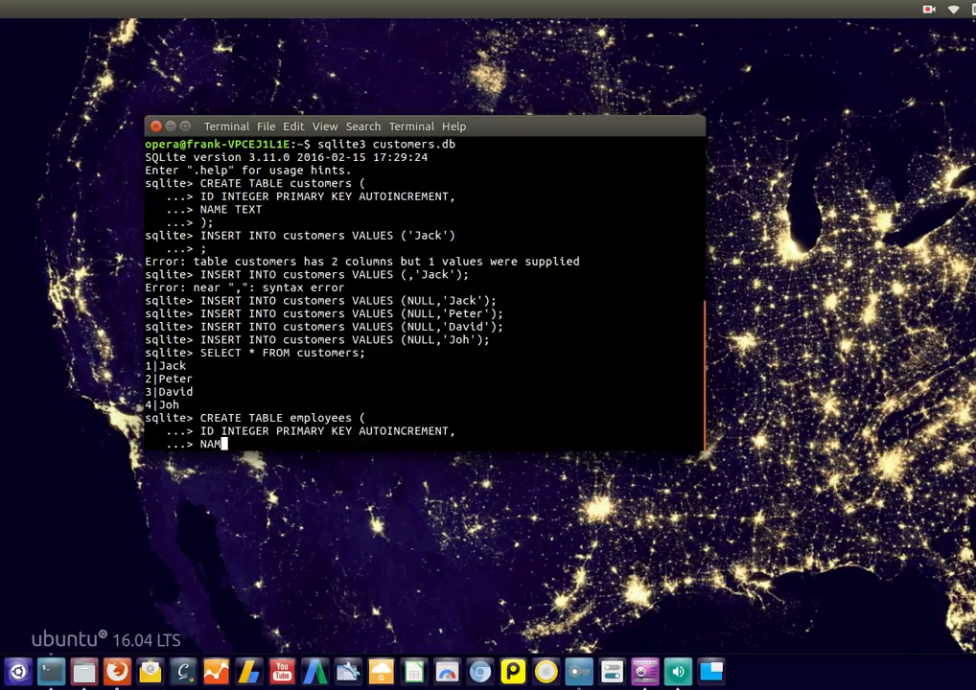
{"action": "type", "text": "E TEXT"}
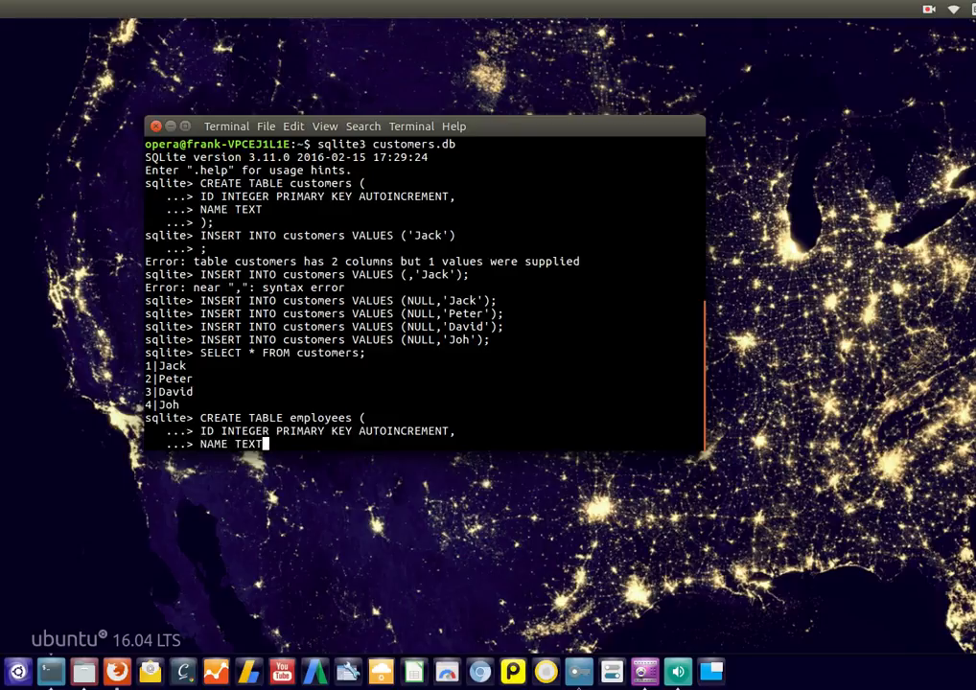
{"action": "type", "text": "SL"}
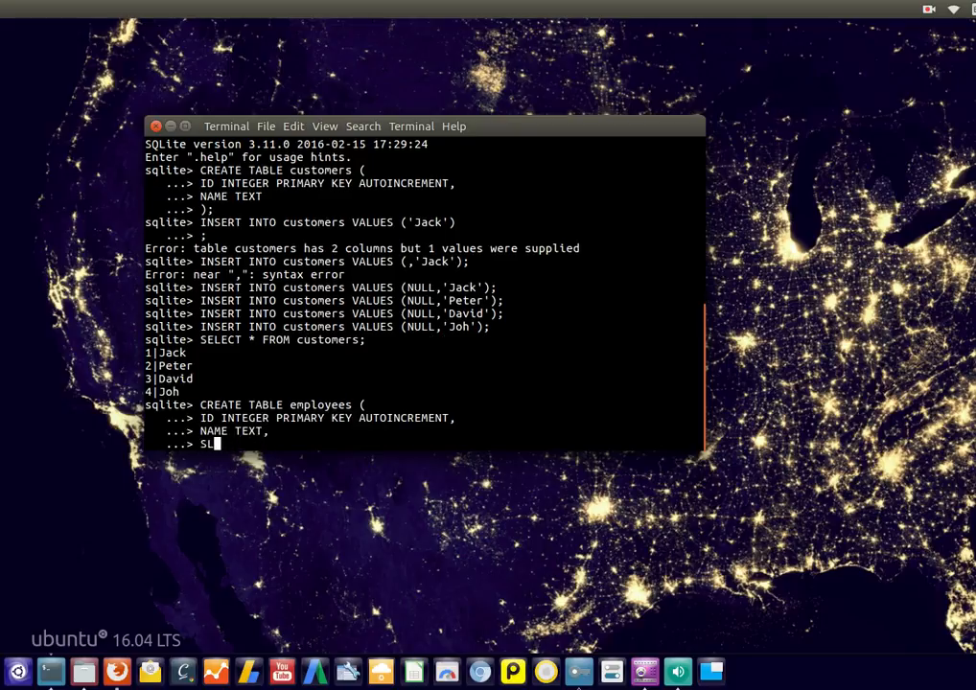
{"action": "type", "text": "ALARY INTEGER"}
{"action": "type", "text": ");"}
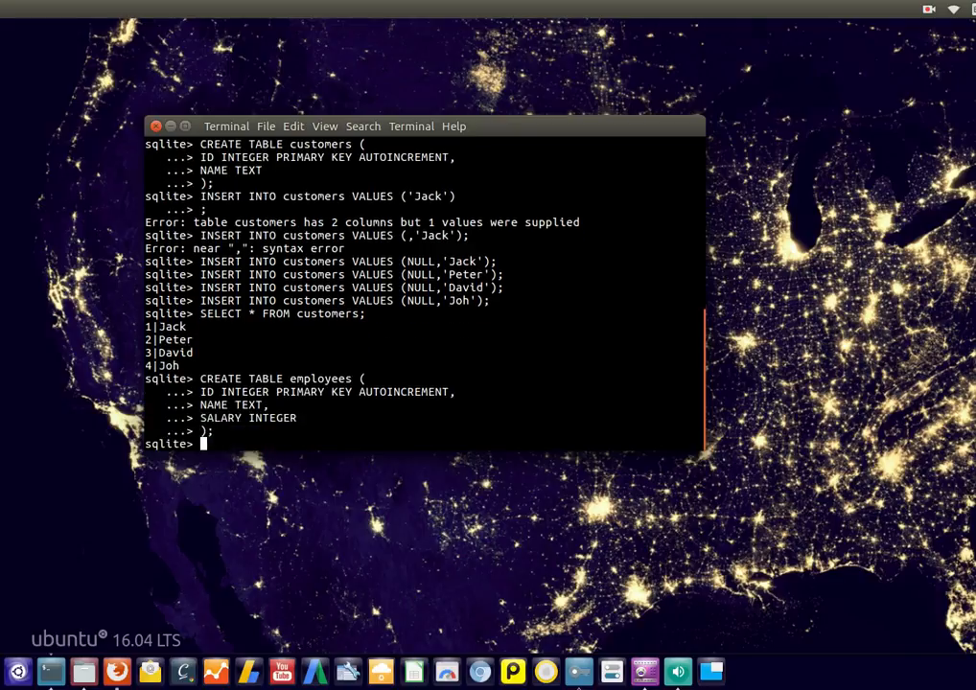
Insert Rebecca with salary 2000 into employees using NULL for the ID.
{"action": "type", "text": "INSERT INTO"}
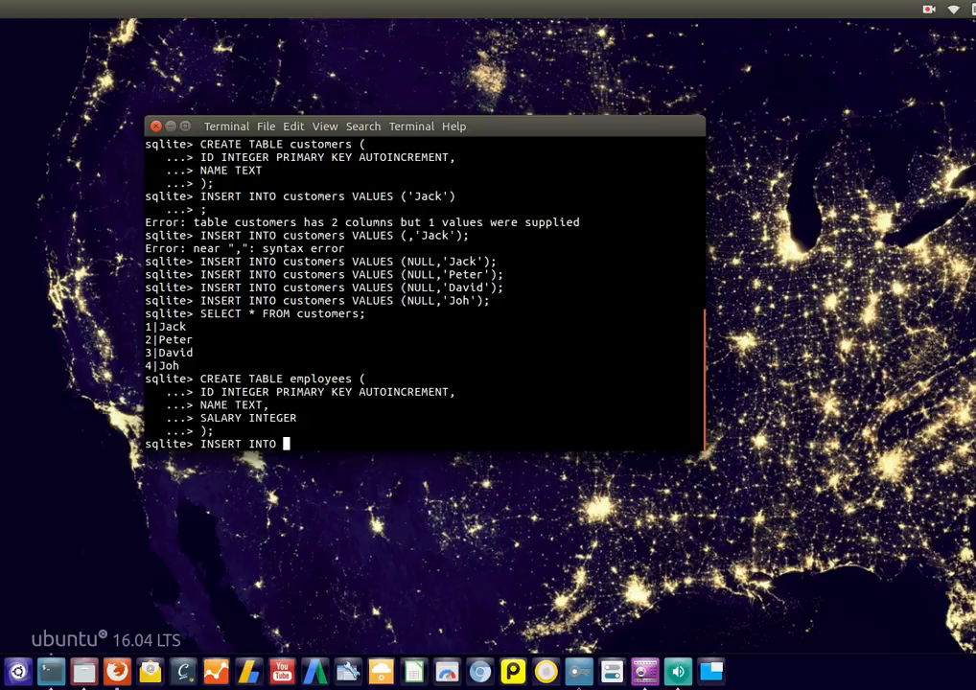
{"action": "type", "text": "employees VAL"}
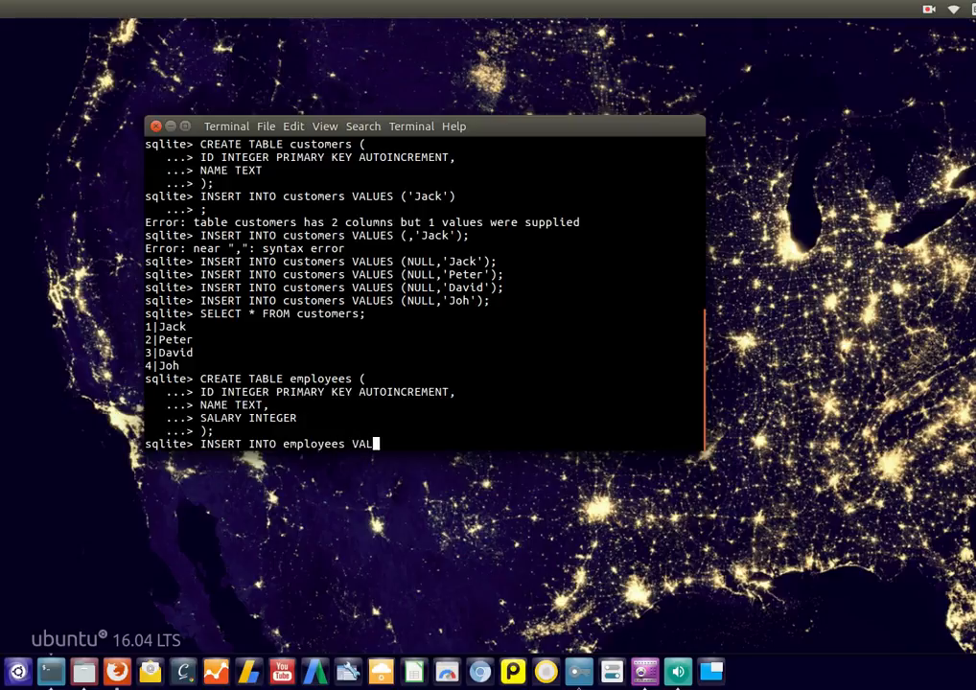
{"action": "type", "text": "UES (NULL, '"}
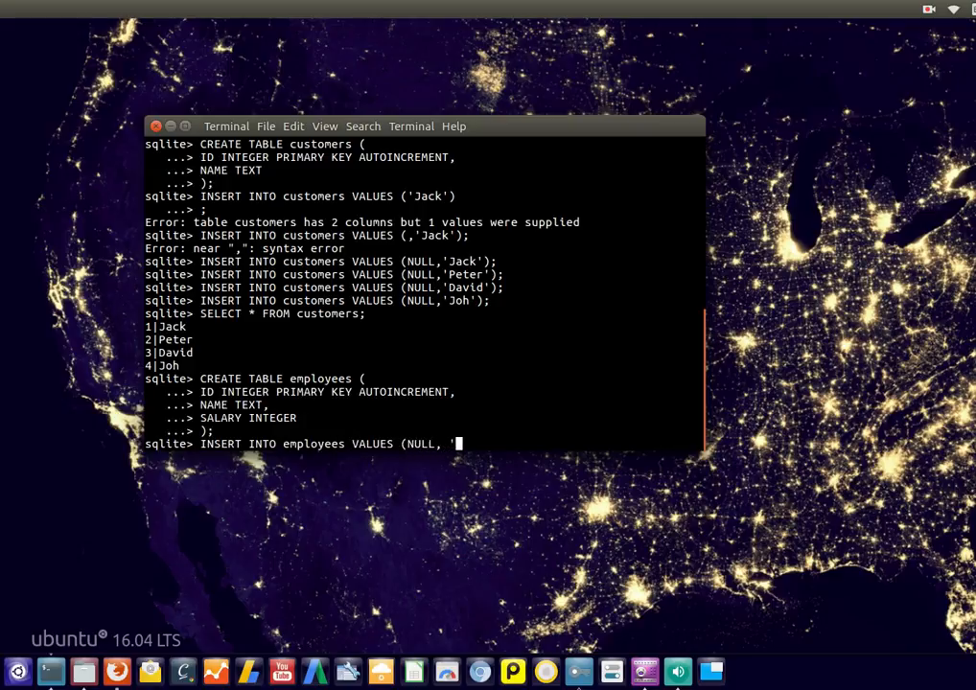
{"action": "type", "text": "R"}
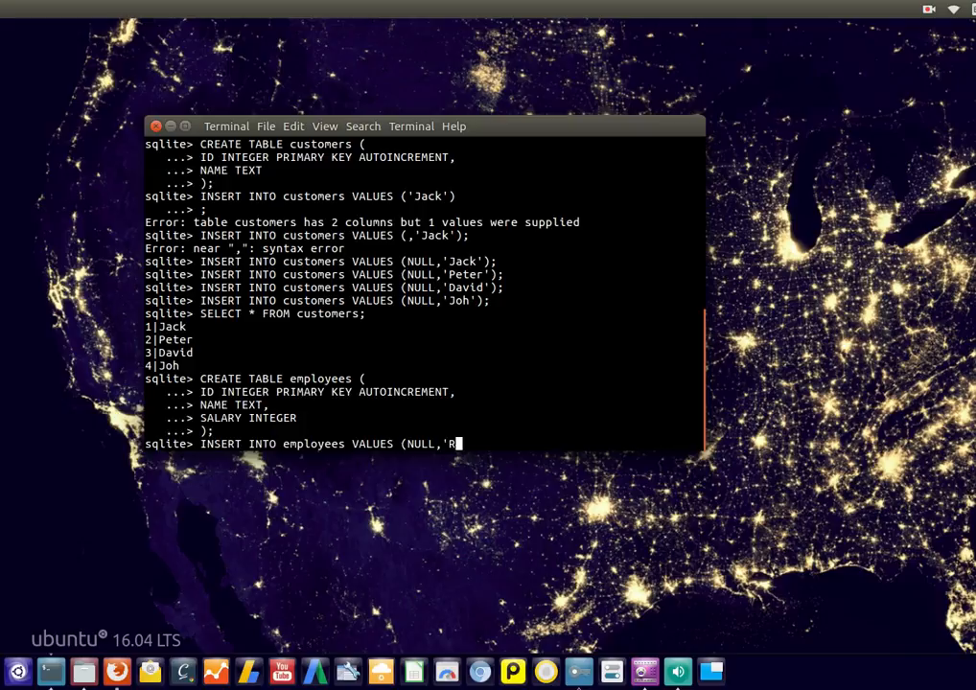
{"action": "type", "text": "ebecca',2000);"}
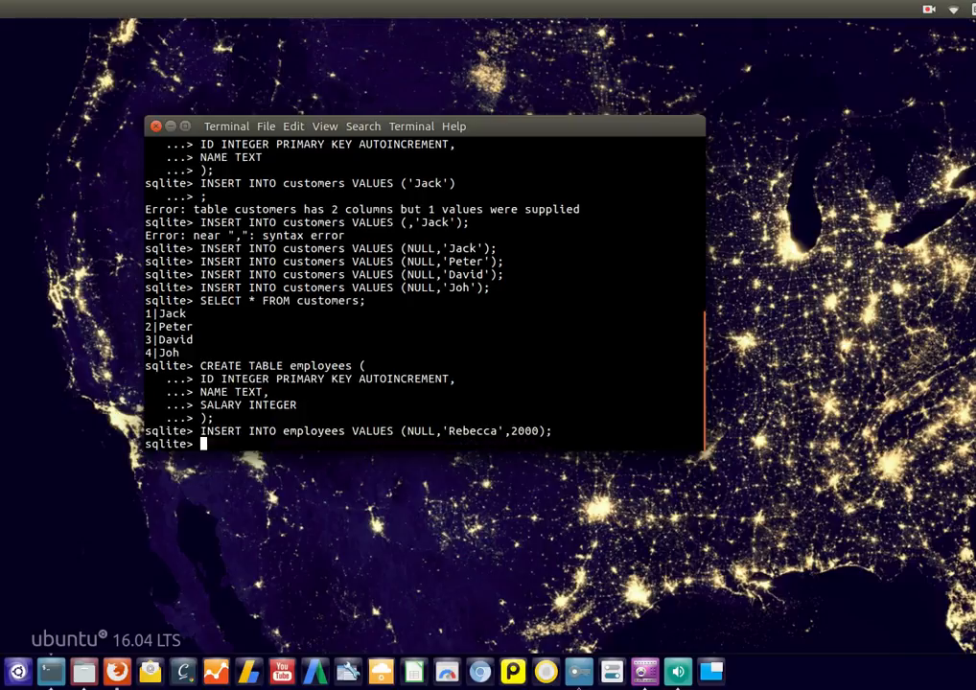
{"action": "type", "text": "INSERT INTO E"}
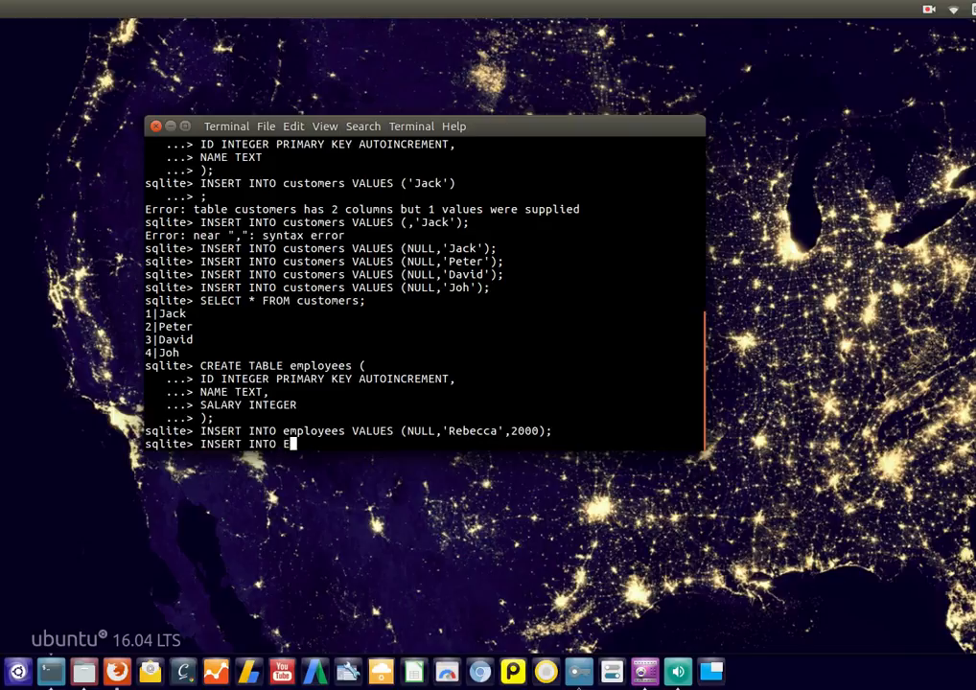
{"action": "type", "text": "mployees VALUES (NULL,'Rebecca',2000);"}
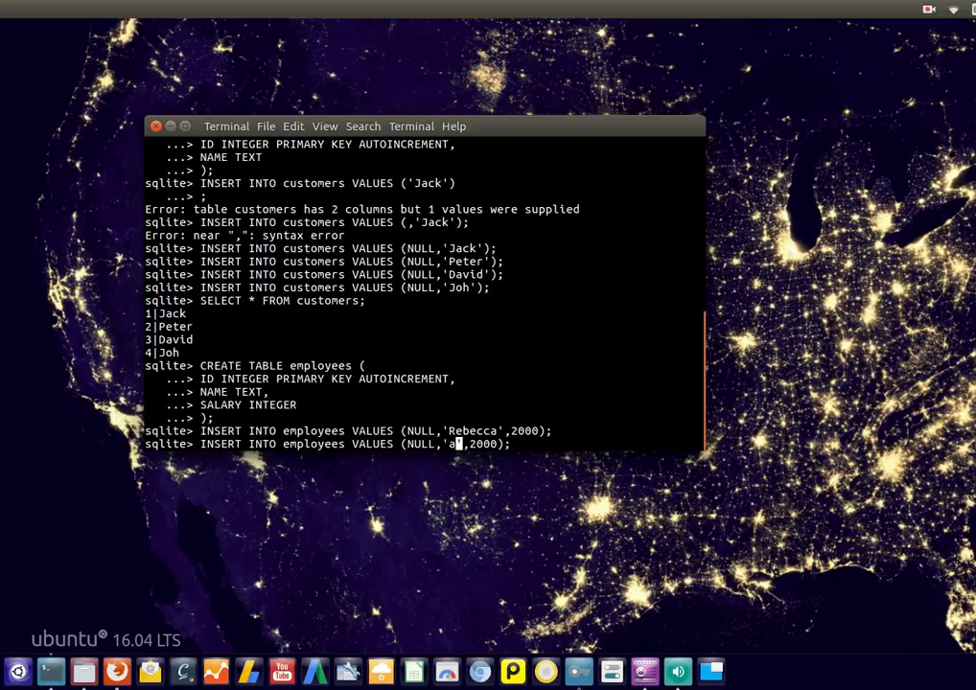
Reuse the insert to add Bill with 9000 and Greg with 200.
{"action": "type", "text": "Bill',9000"}
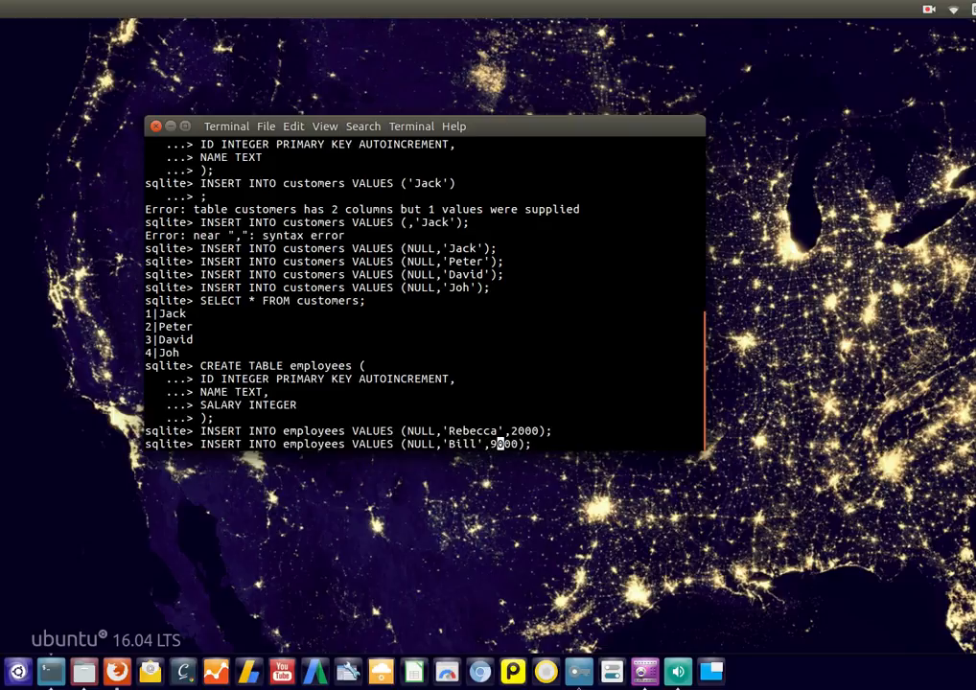
{"action": "key", "text": "Return"}
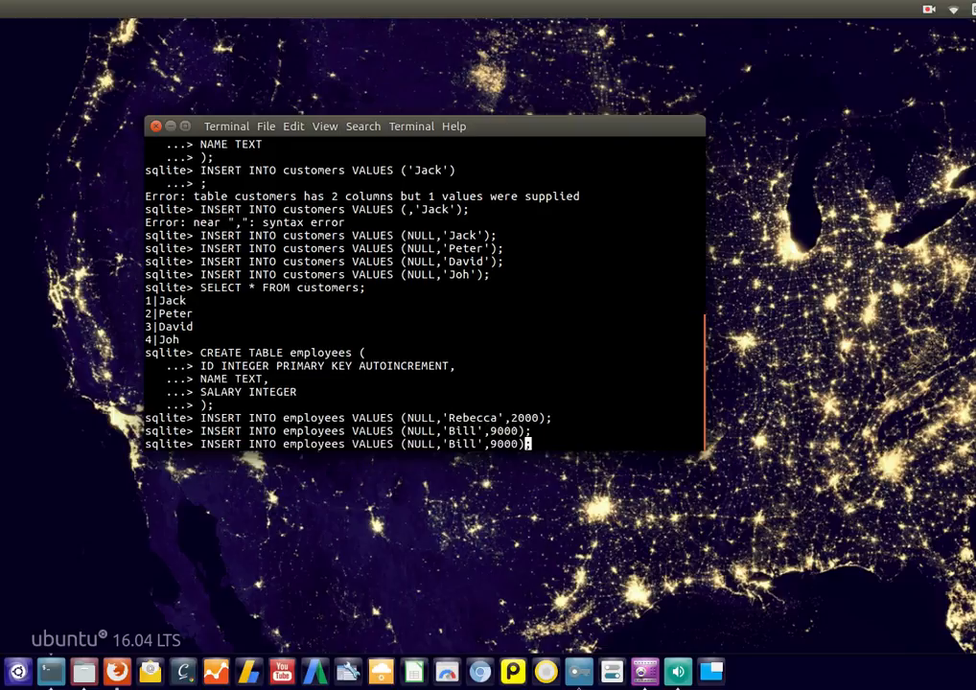
{"action": "key", "text": "BackSpace"}
{"action": "type", "text": "Greg"}
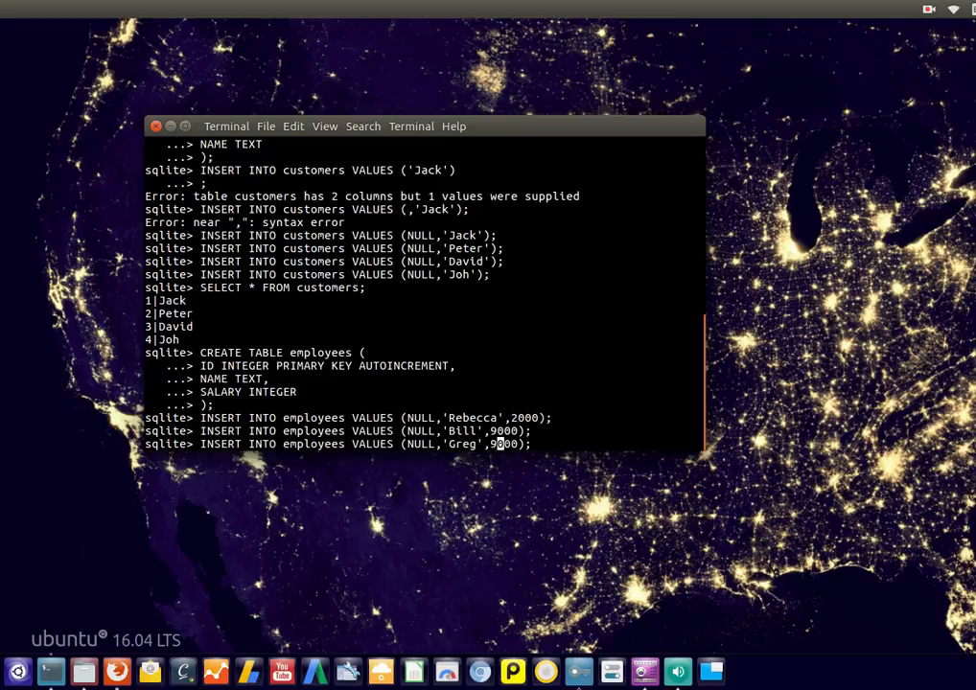
{"action": "type", "text": "2000"}
{"action": "type", "text": "SELE"}
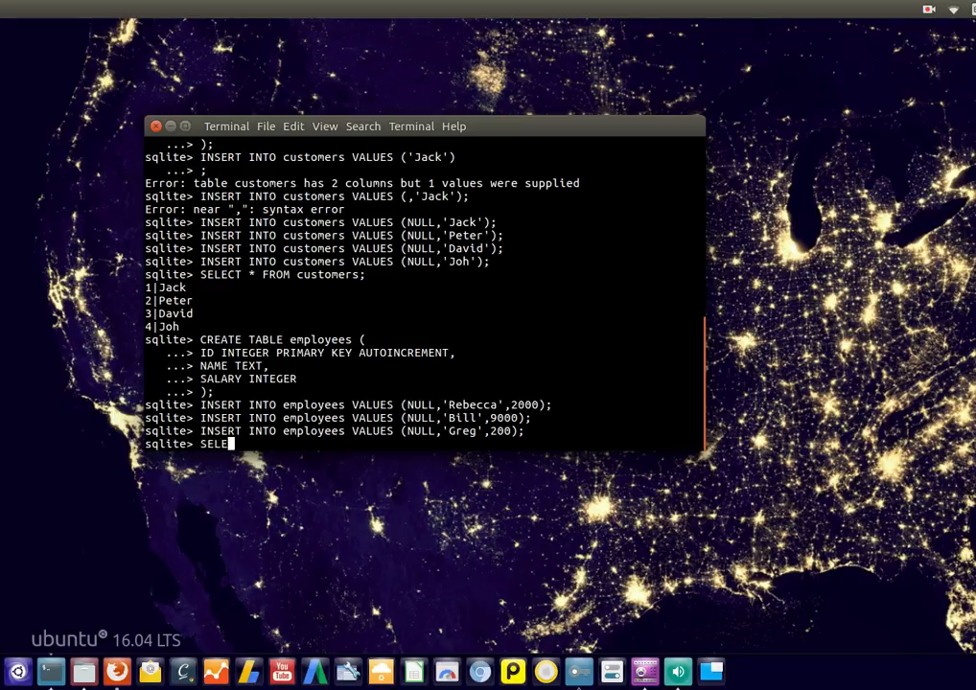
List all employees with SELECT *, showing 1 Rebecca 2000, 2 Bill 9000, 3 Greg 200.
{"action": "type", "text": "CT * FROM empl"}
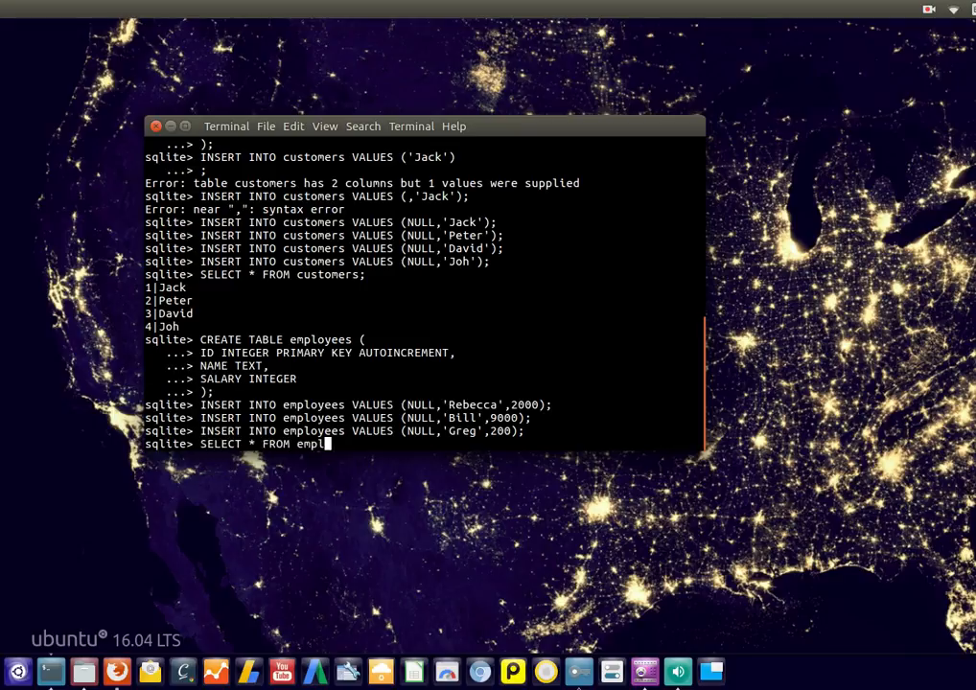
{"action": "key", "text": "Return"}
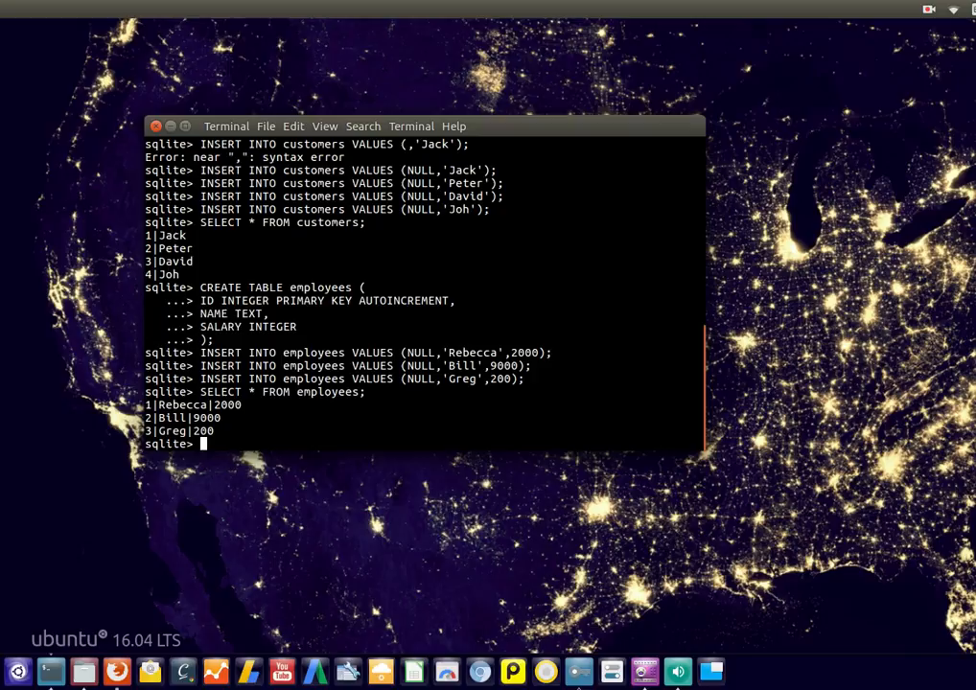